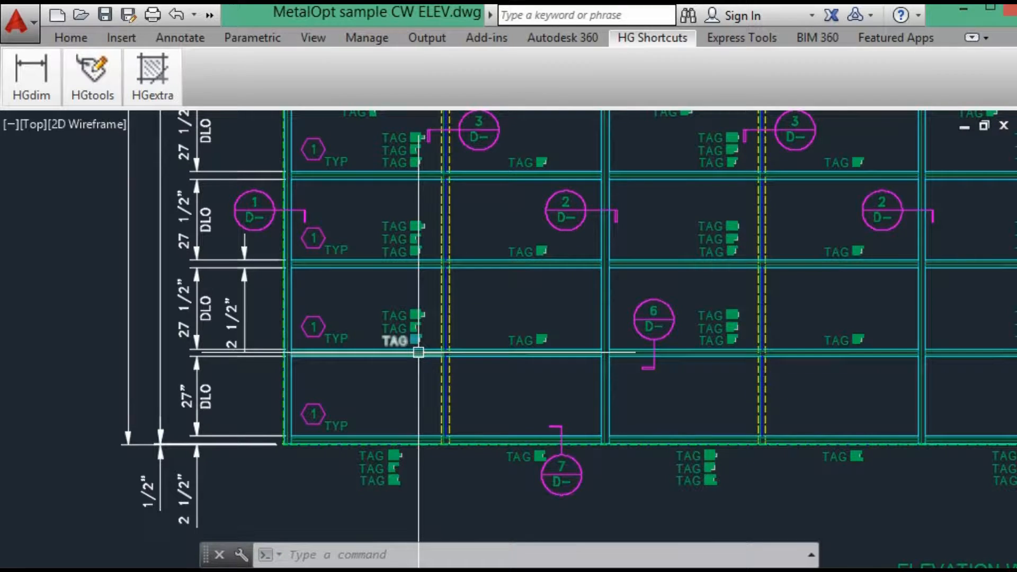
mouse_move(413, 323)
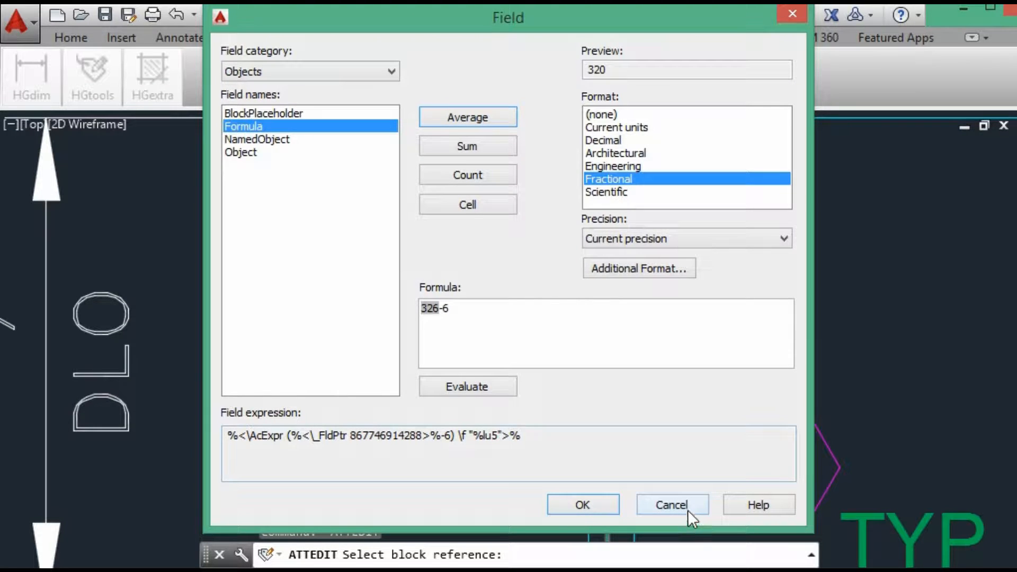
Step: Close the sill tag's field formula and attribute values unchanged, then select the three-tag sill group
left_click(671, 505)
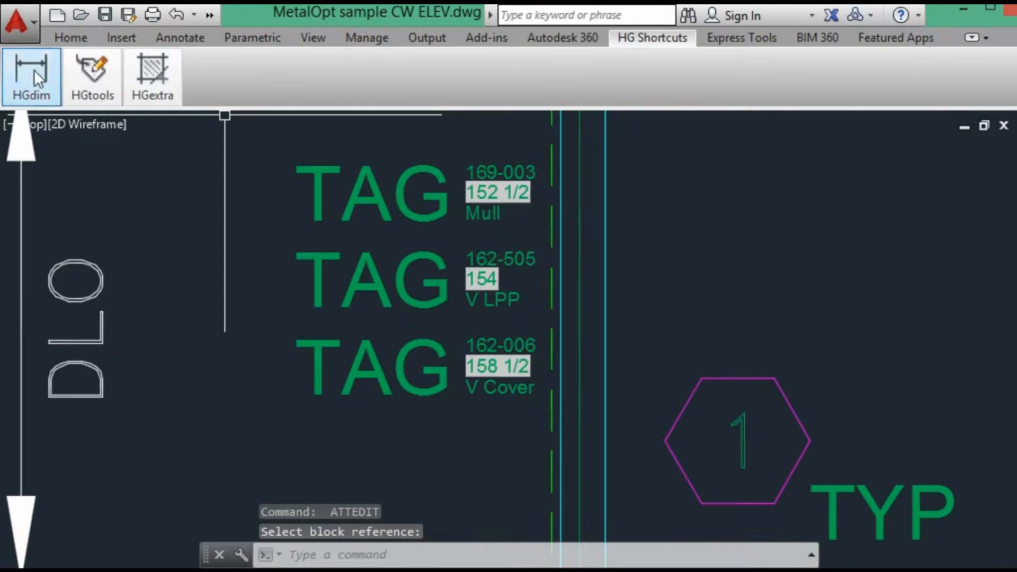
left_click(497, 192)
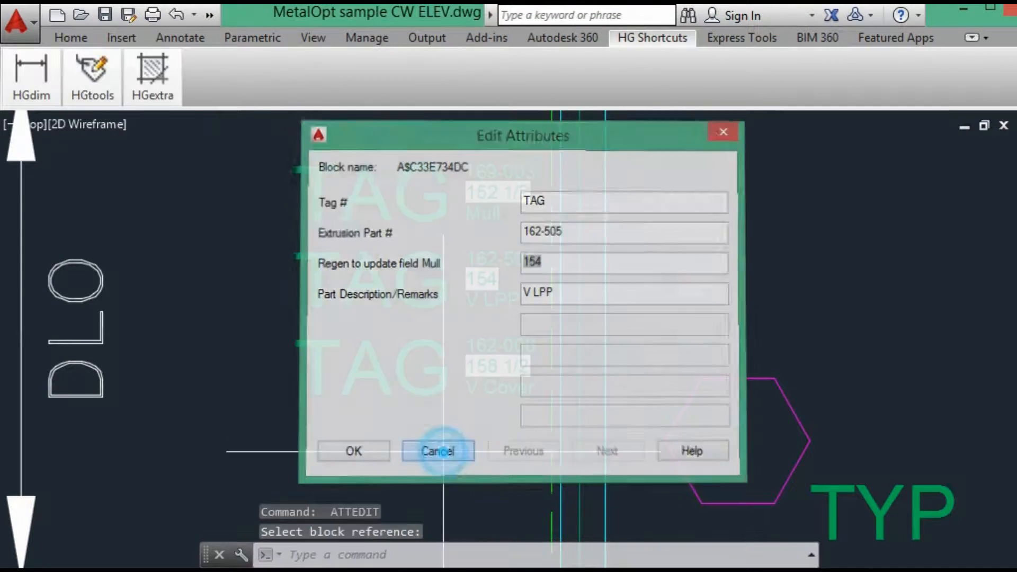
left_click(438, 451)
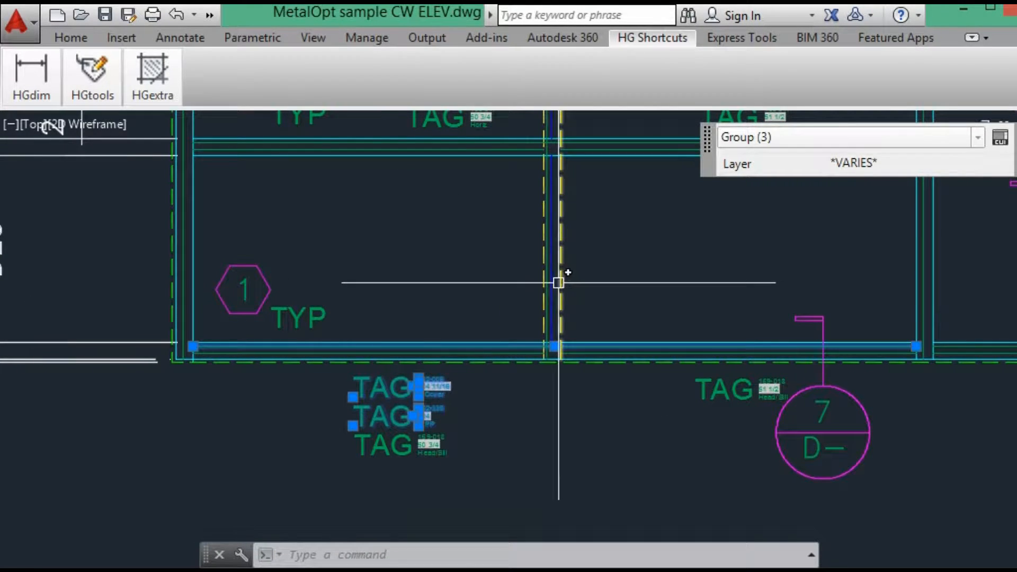
left_click(92, 75)
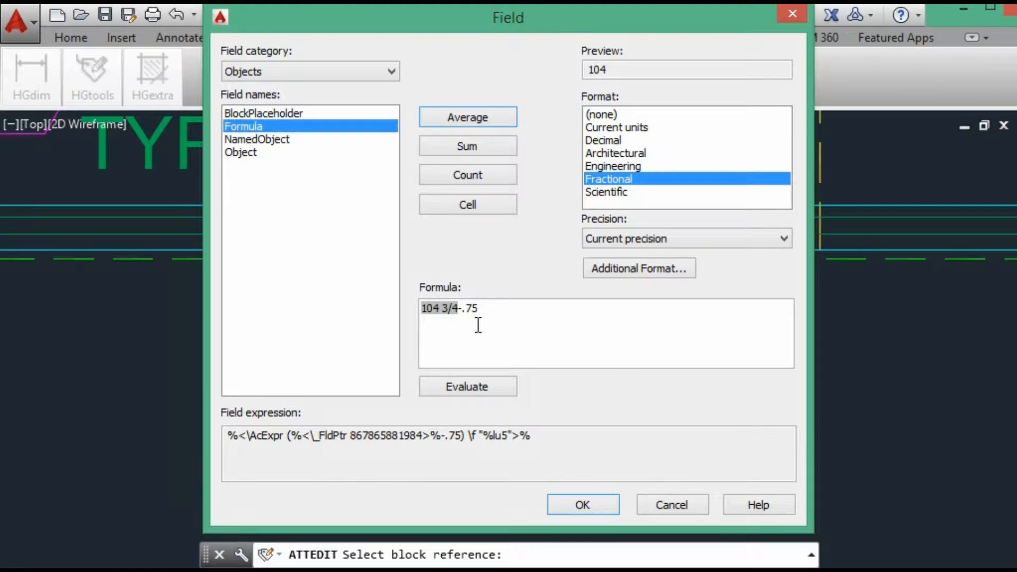
Step: Adjust the 162-006 tag's Mull deduction to give 104 11/16 and enter remark H Cover
left_click(581, 505)
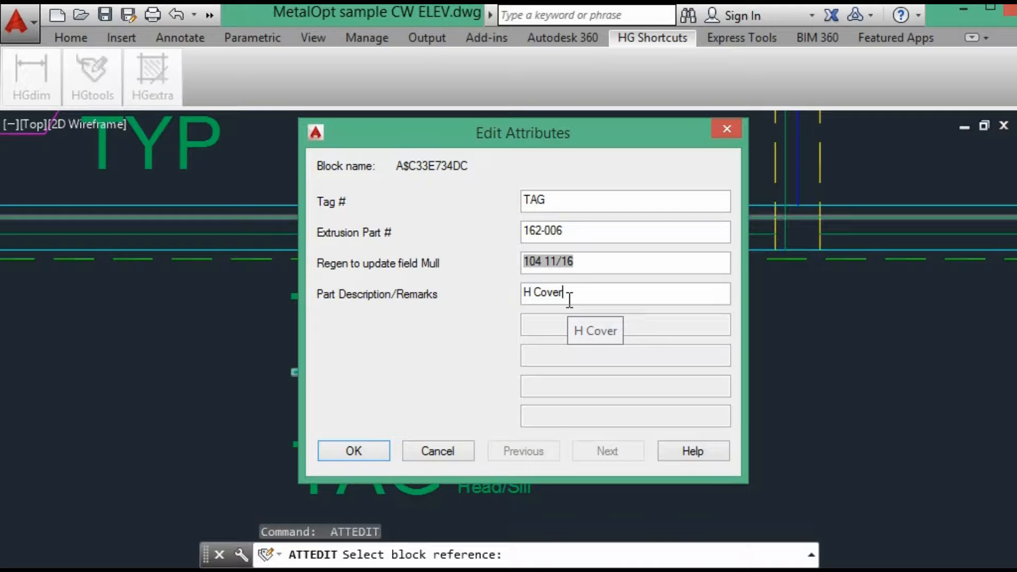
left_click(353, 451)
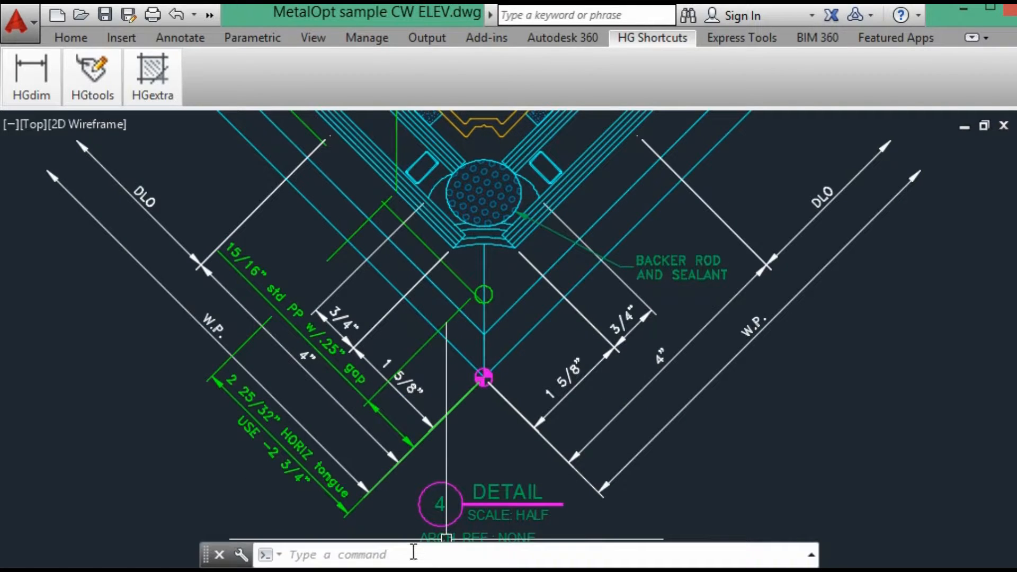
mouse_move(260, 460)
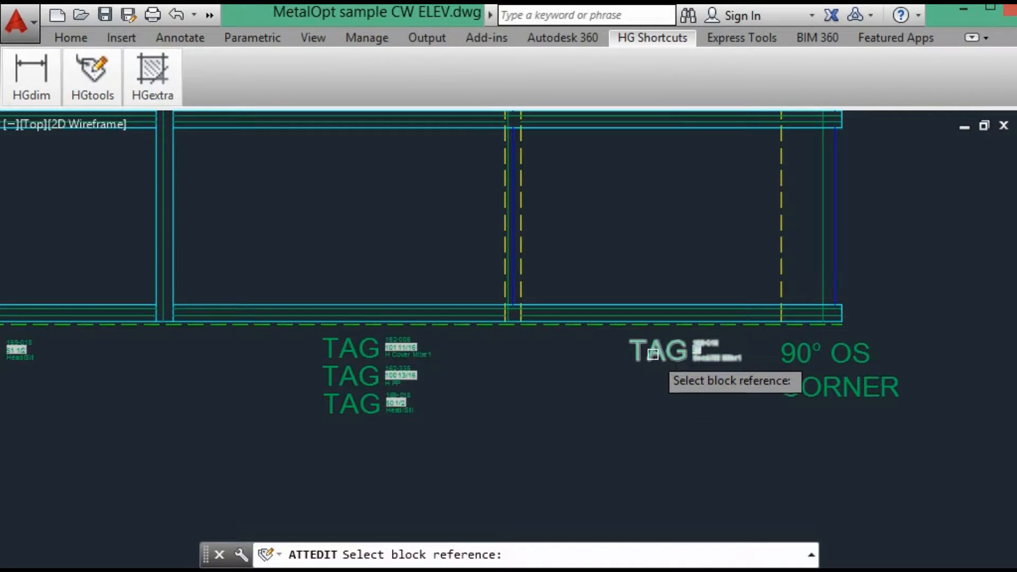
Step: Pick the 169-018 corner tag and review its cut length 46 and Head/Sill Miter1 remark
left_click(654, 354)
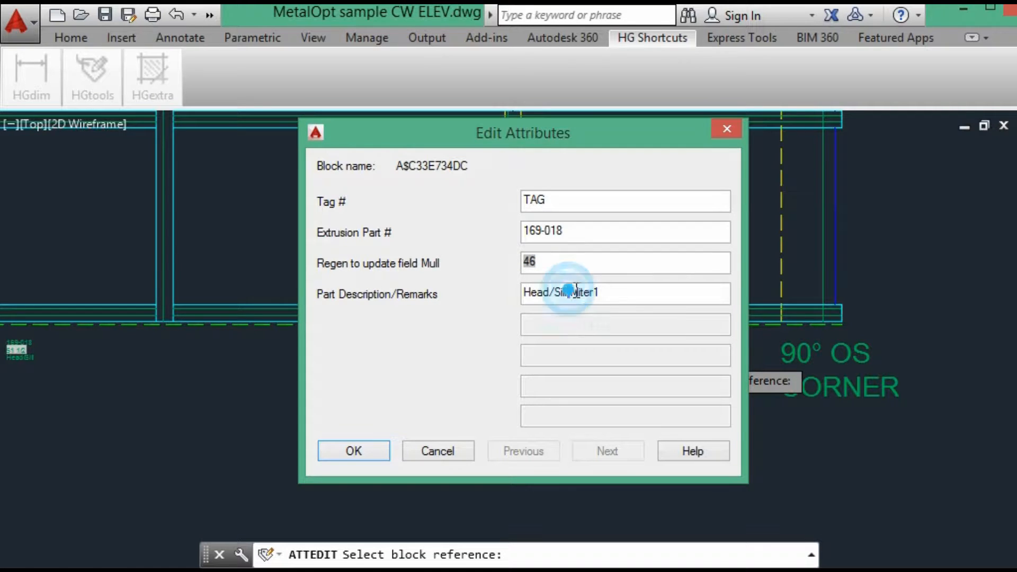
double_click(583, 292)
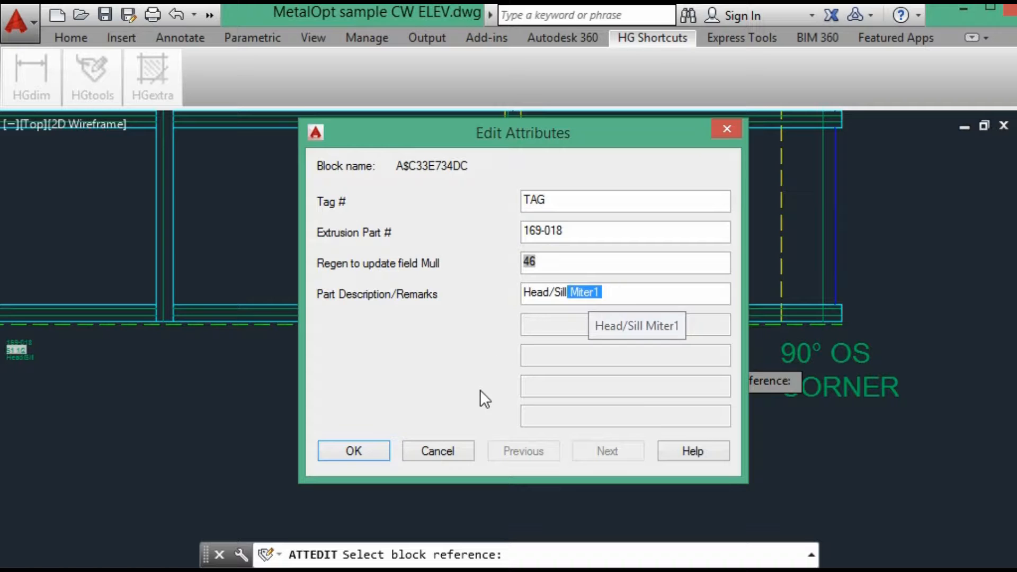
left_click(352, 451)
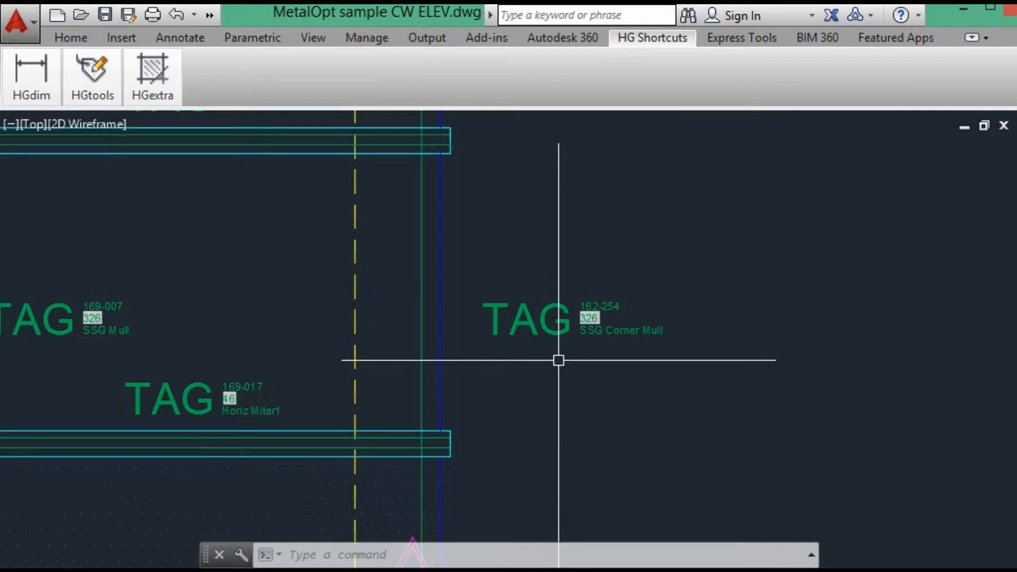
Step: Zoom out to bring the framed SAMPLE DETAILS section details into view
scroll("down", 3)
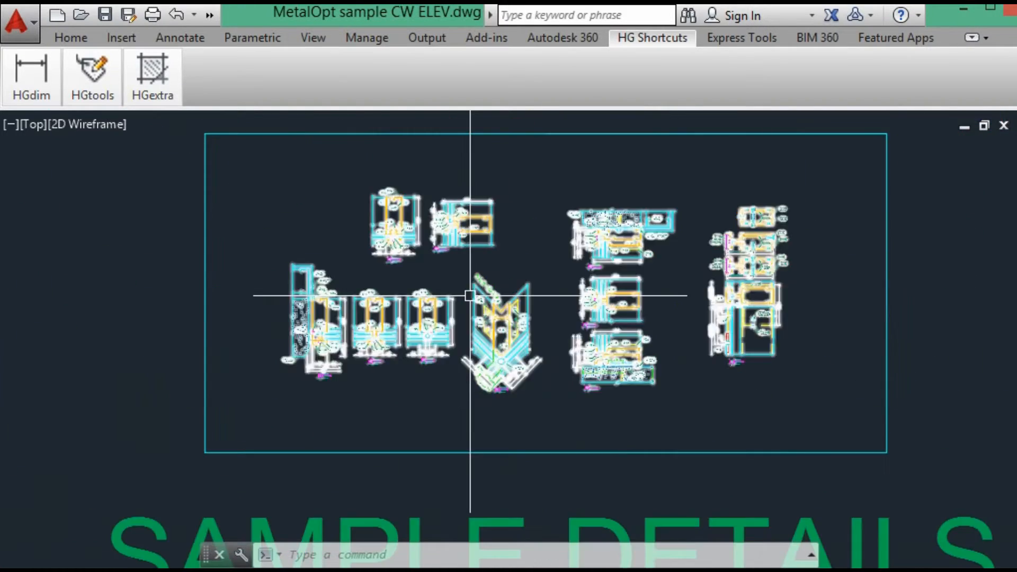
Step: Copy the GL glass tag block into the open space left of the elevation
scroll("down", 3)
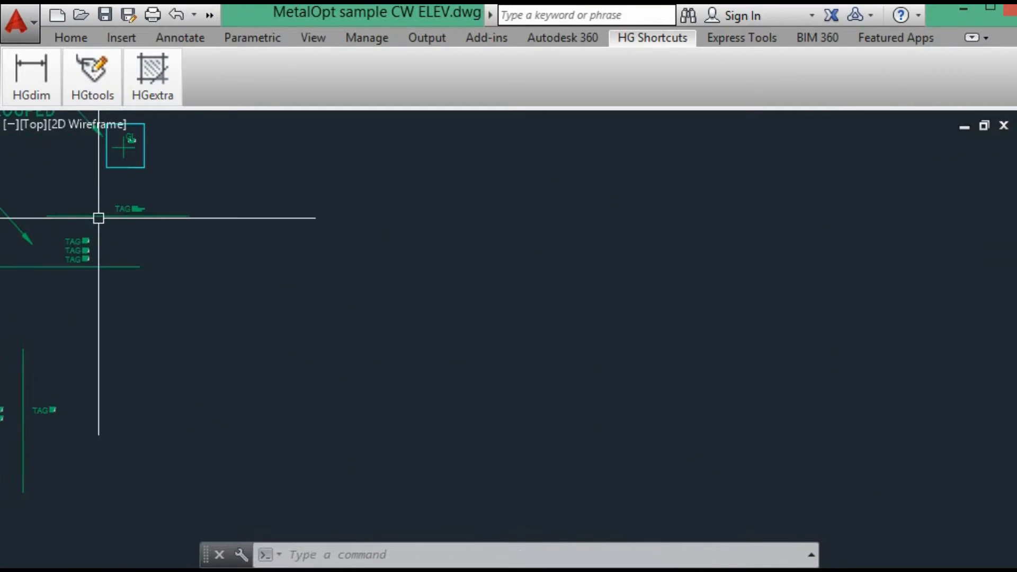
type("c")
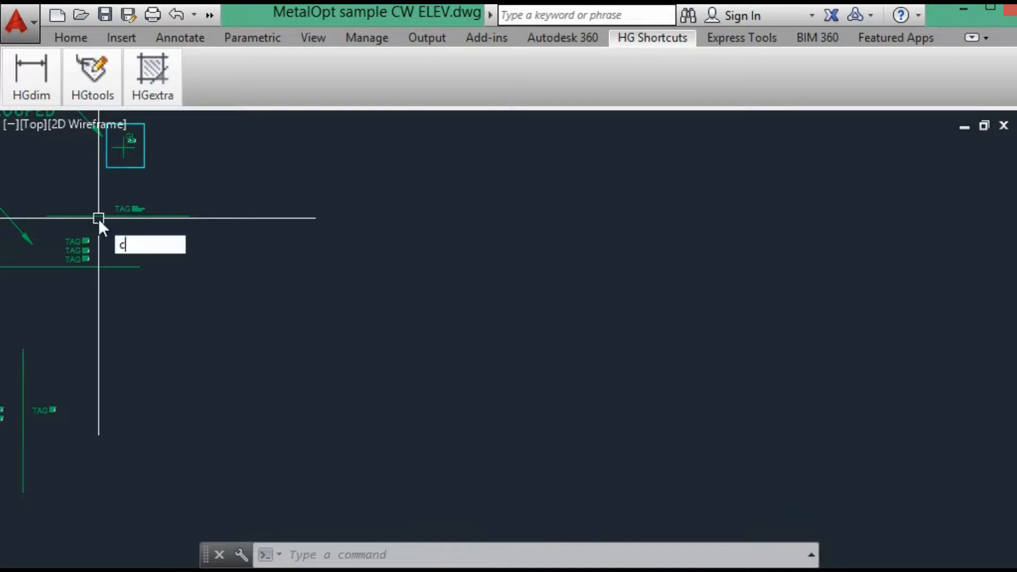
key("enter")
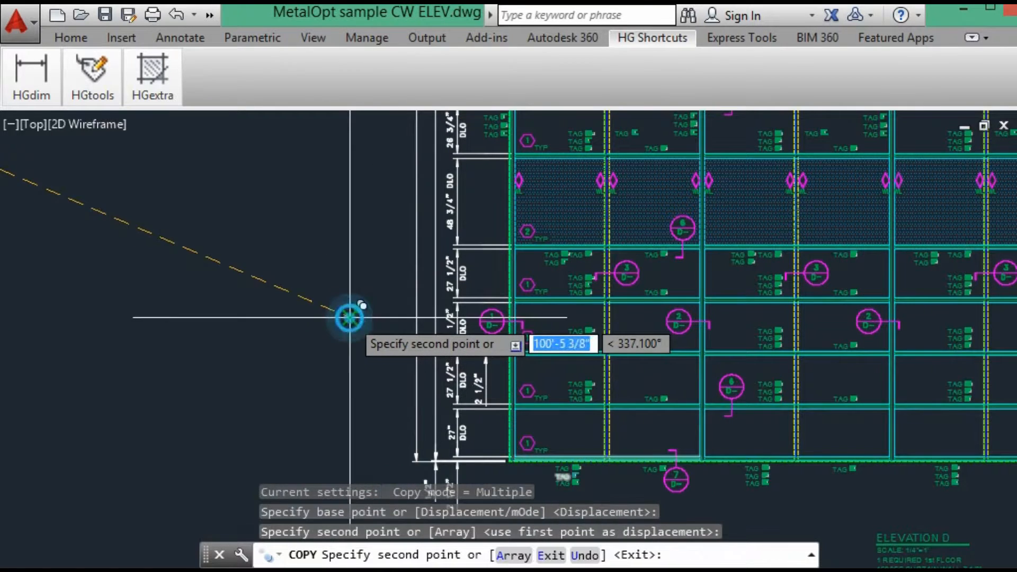
key("Escape")
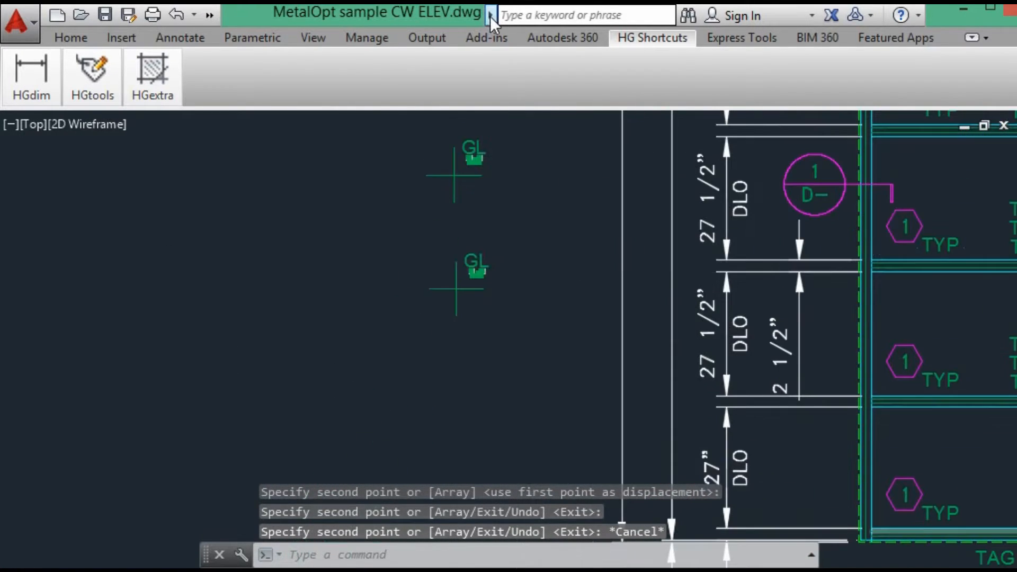
Step: Enter the GL tag's glass description and check its 12 x 12 DLO formula field unchanged
left_click(92, 76)
type("Type 2")
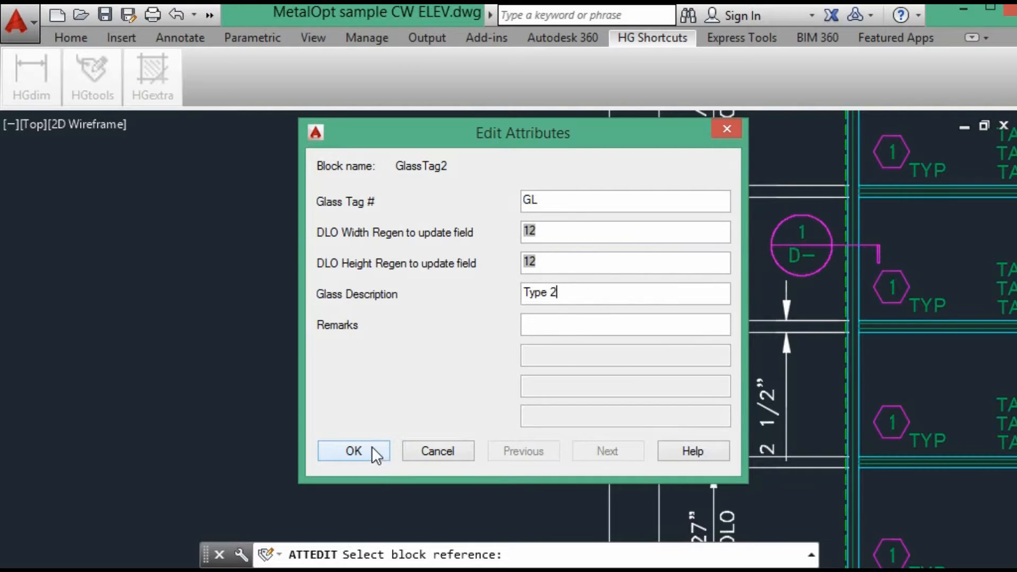
left_click(354, 451)
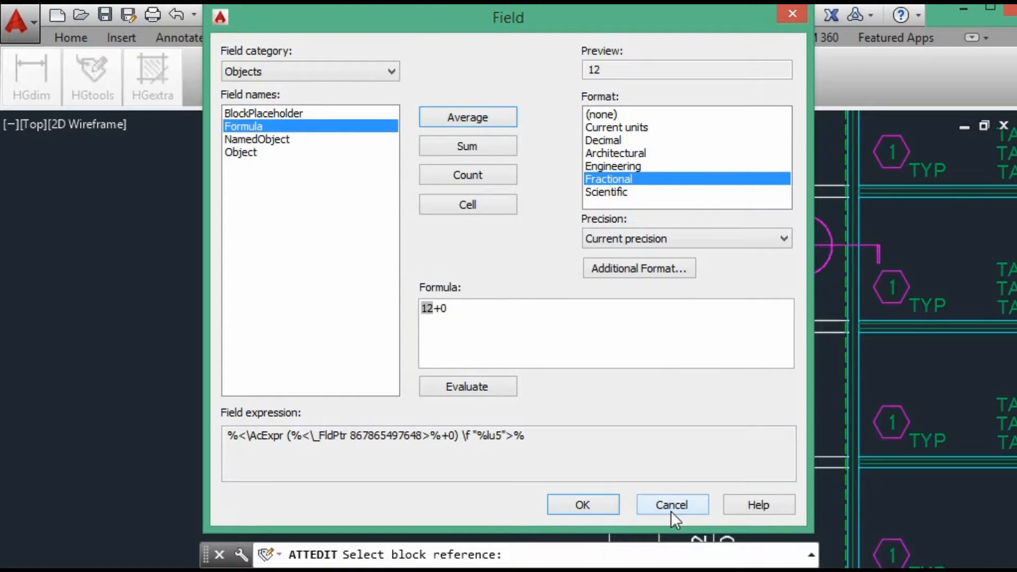
left_click(671, 504)
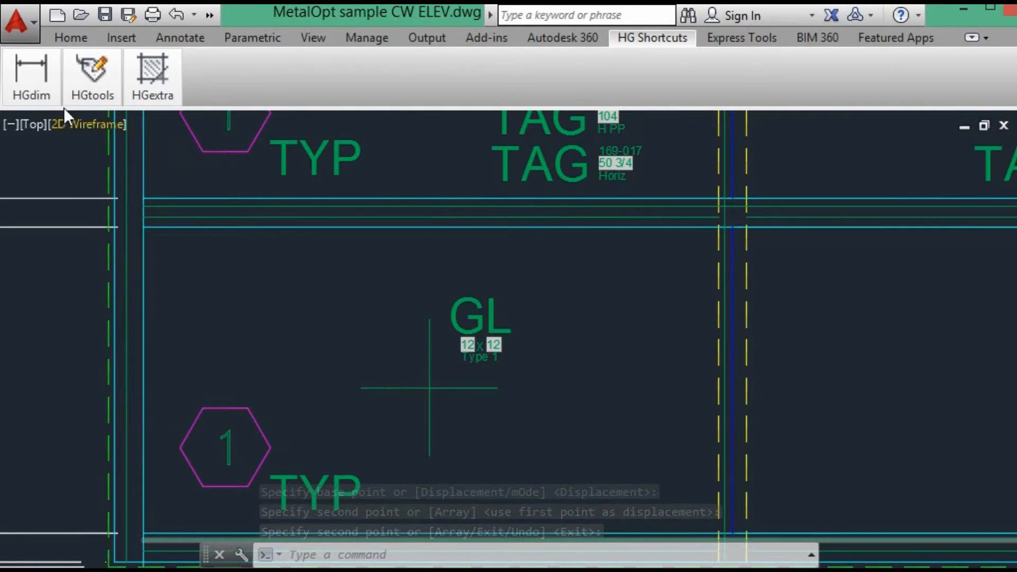
Step: Open the 12 x 12 Type 1 GL tag's attributes to fill in its remark
double_click(479, 334)
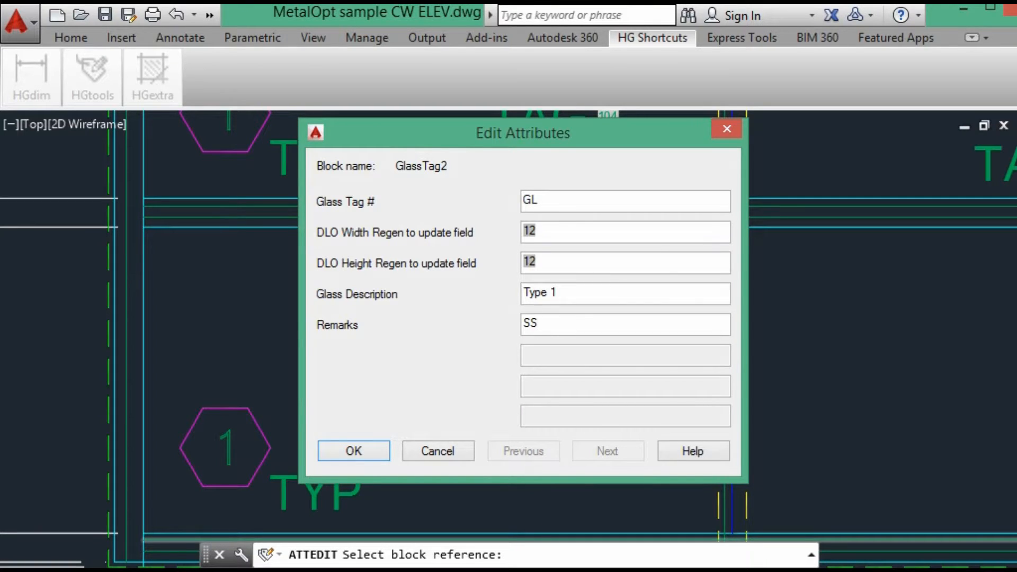
Step: Accept the GL tag's SS01 remark and move toward the glazing bay under the TAG blocks
left_click(353, 451)
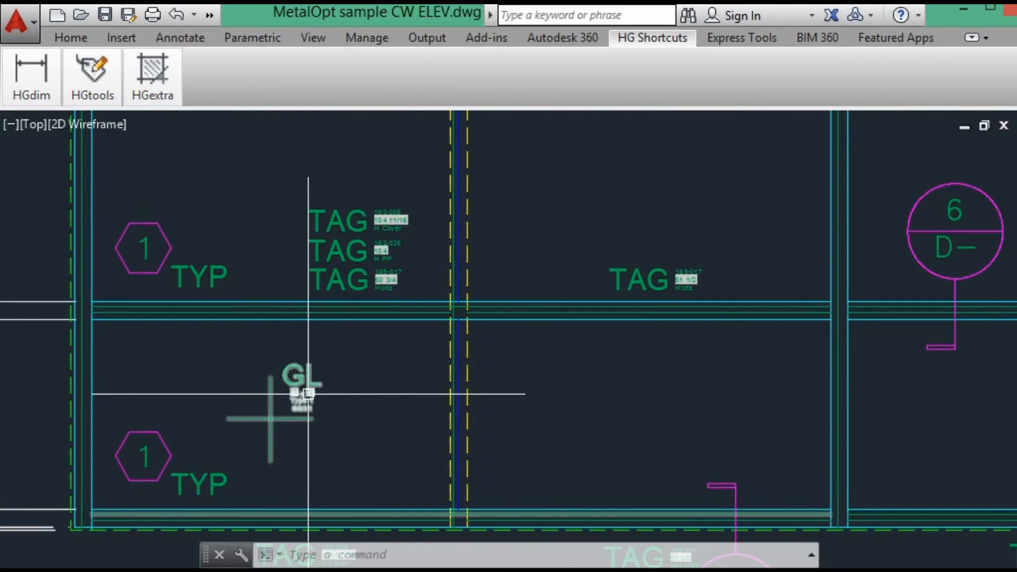
scroll("down", 3)
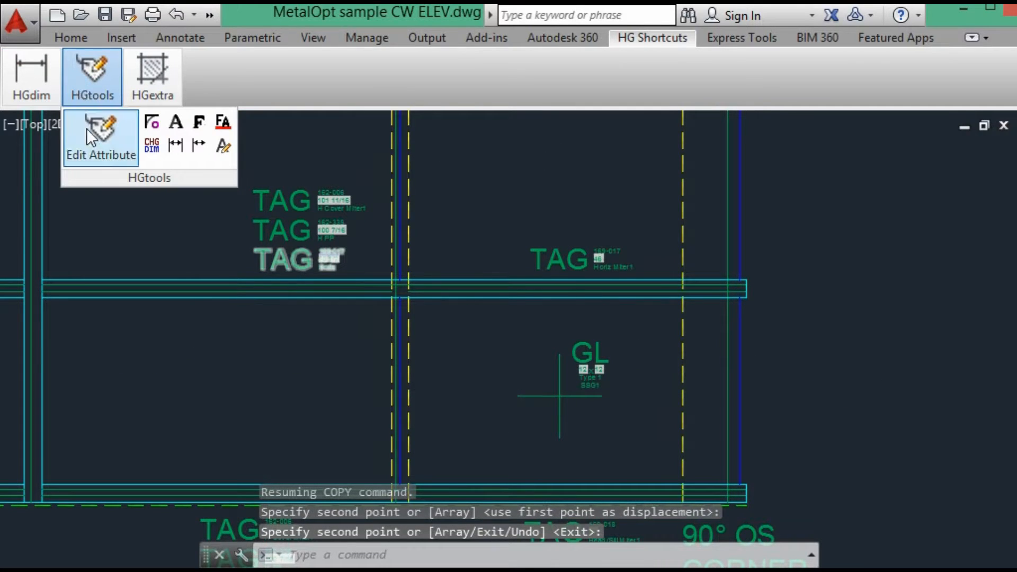
Step: Edit the attributes of a GL tag copied into a glazing bay, reading 12 x 12 Type 1, SSG1
left_click(101, 130)
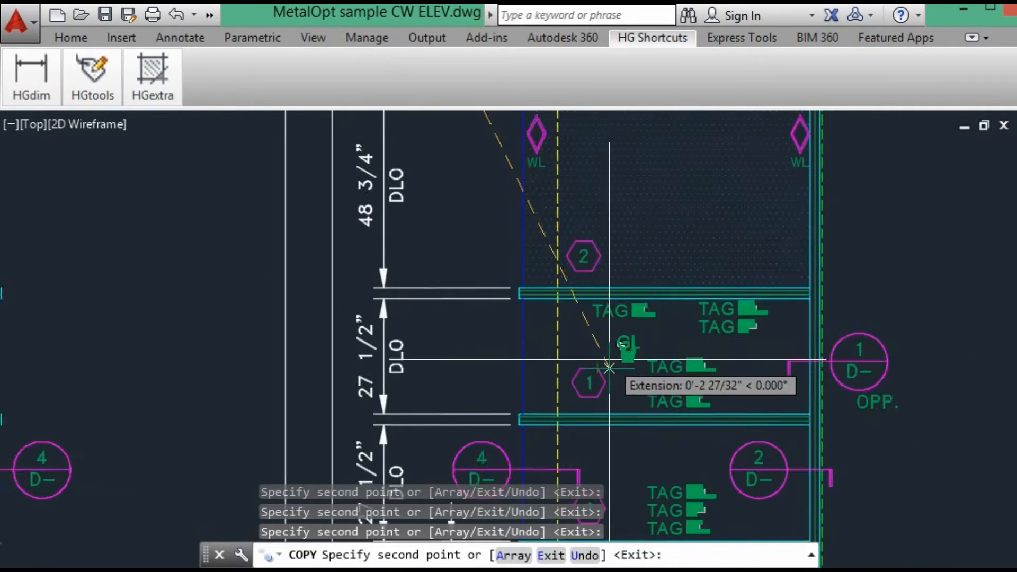
Step: Copy a GL tag with CP and set its description to Type 2 with remark SSG1
type("CP")
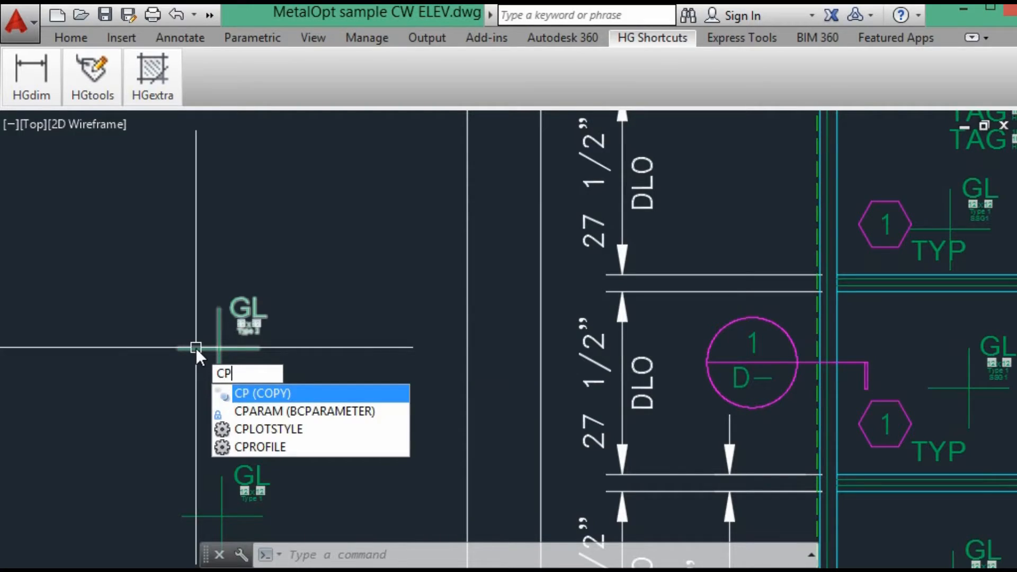
left_click(353, 450)
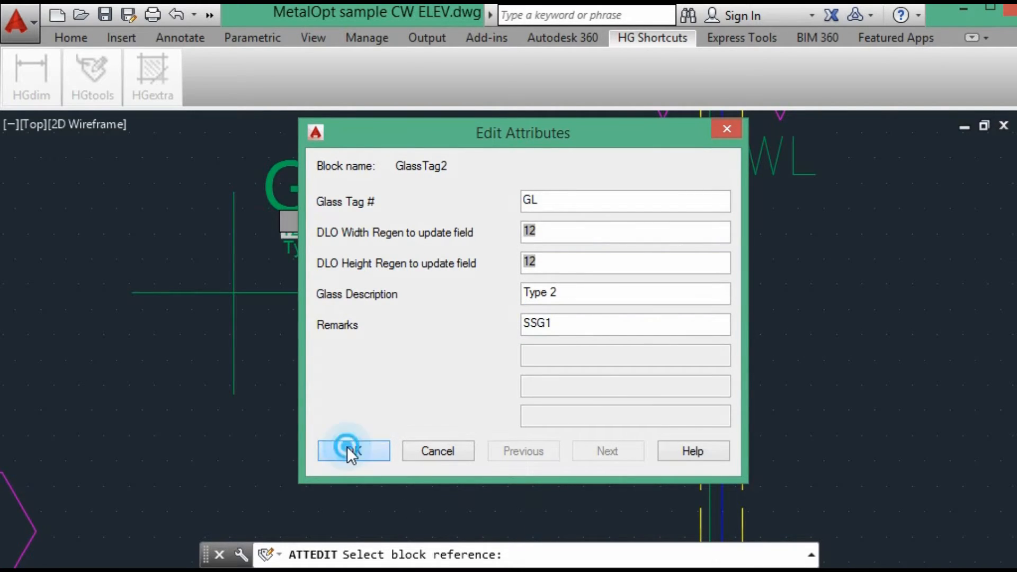
left_click(353, 451)
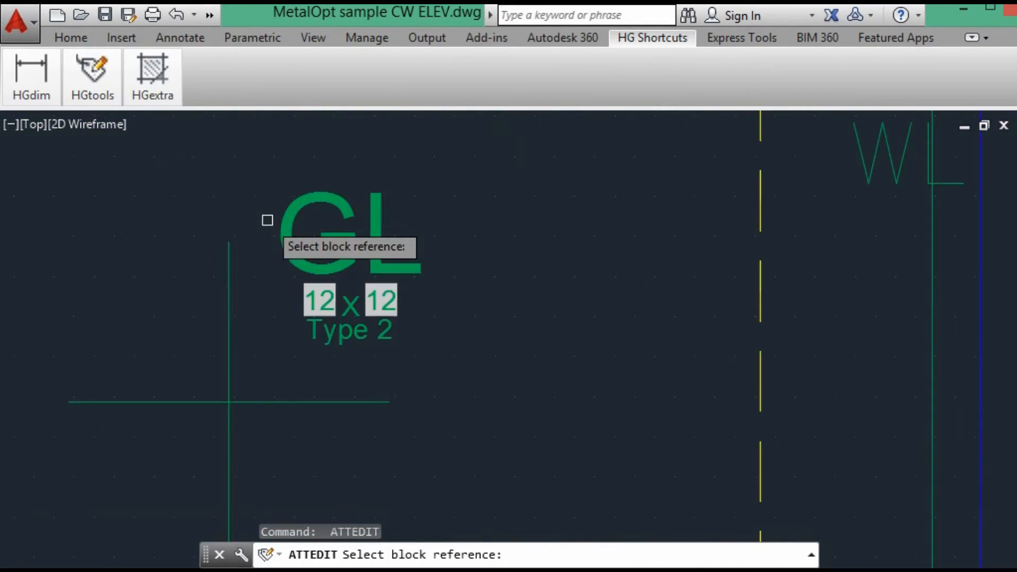